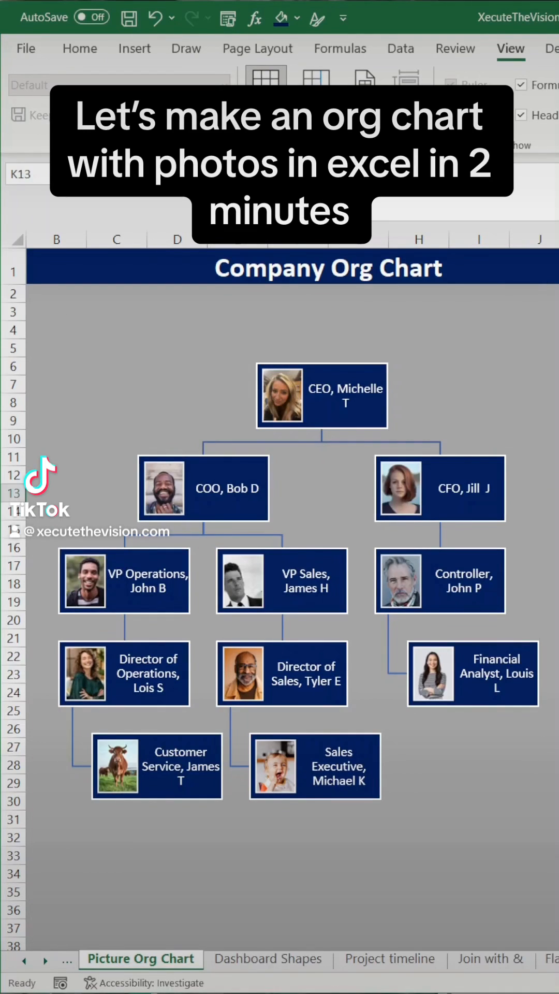
# - Switch to the Insert tab on the Picture Org Chart sheet to reach SmartArt
pyautogui.click(133, 48)
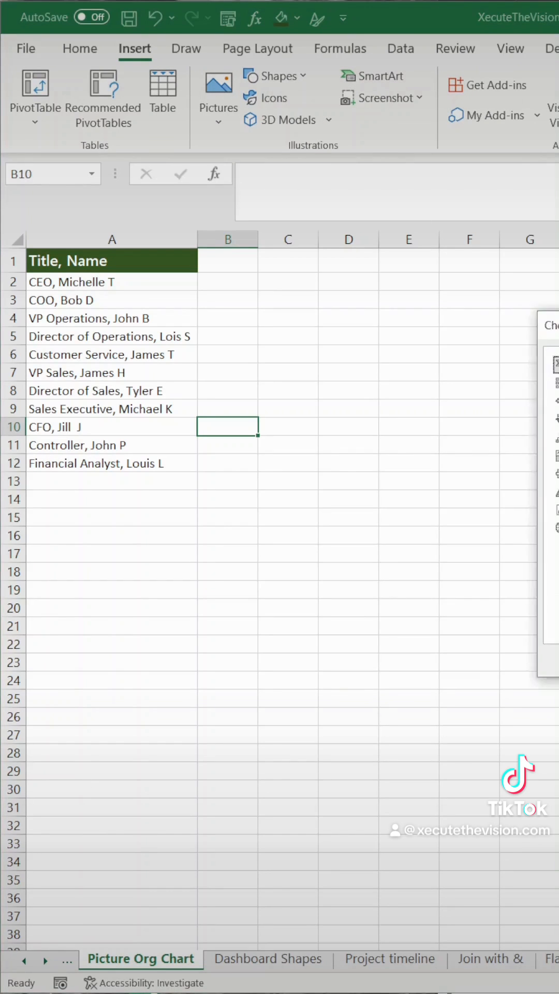
# - Insert a Picture Organization Chart from the SmartArt Hierarchy category
pyautogui.click(379, 76)
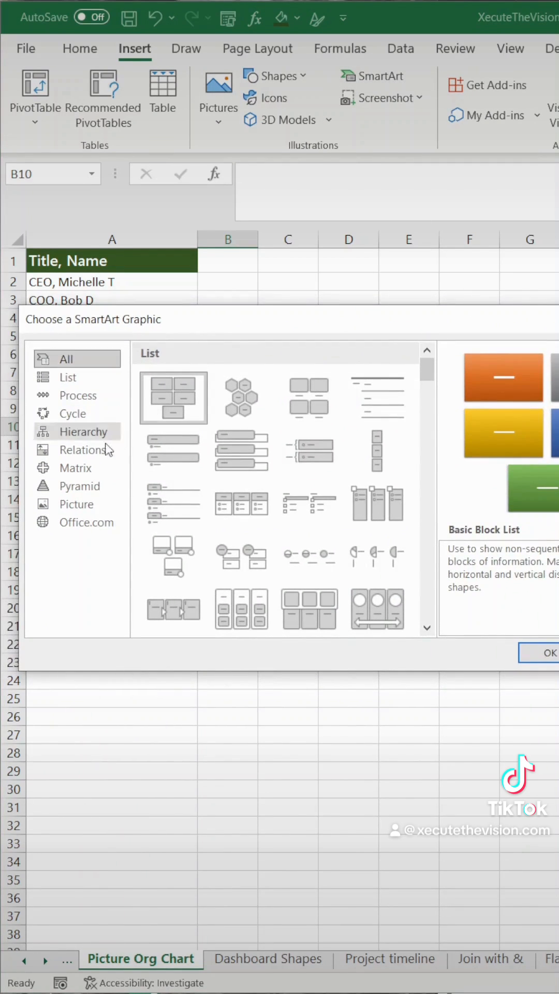
pyautogui.click(81, 431)
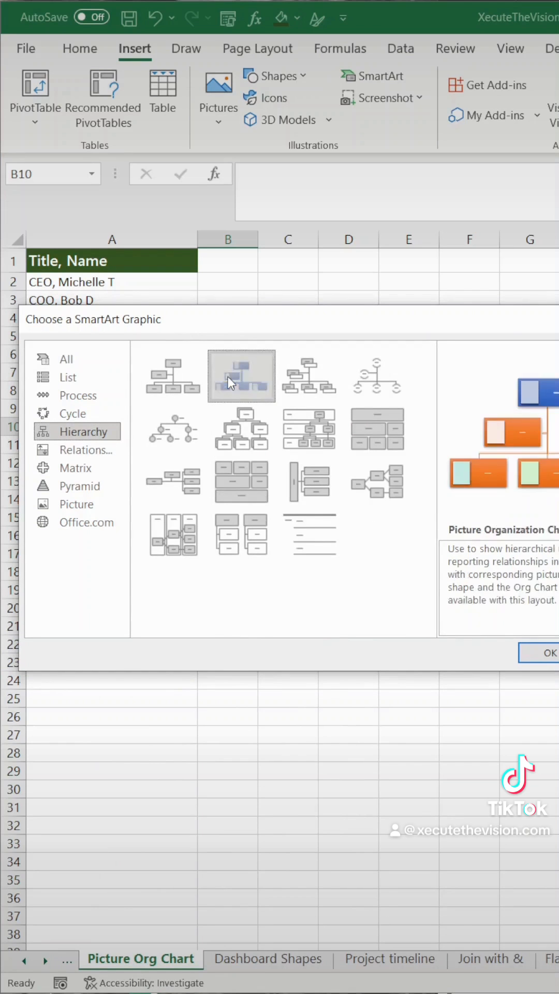
pyautogui.click(544, 653)
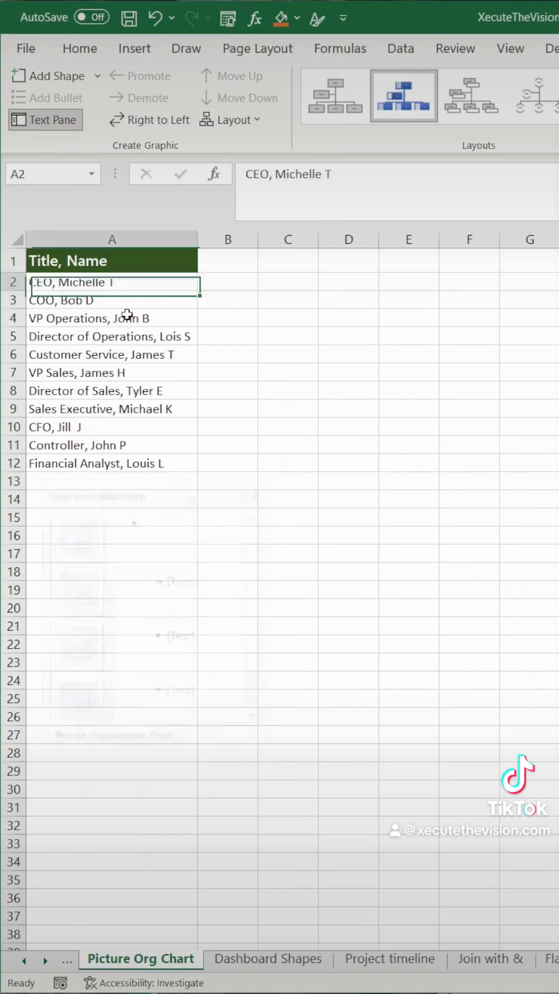
# - Paste the eleven titles and names from A2:A12 into the Text Pane and indent them into levels
pyautogui.press('ctrl+c')
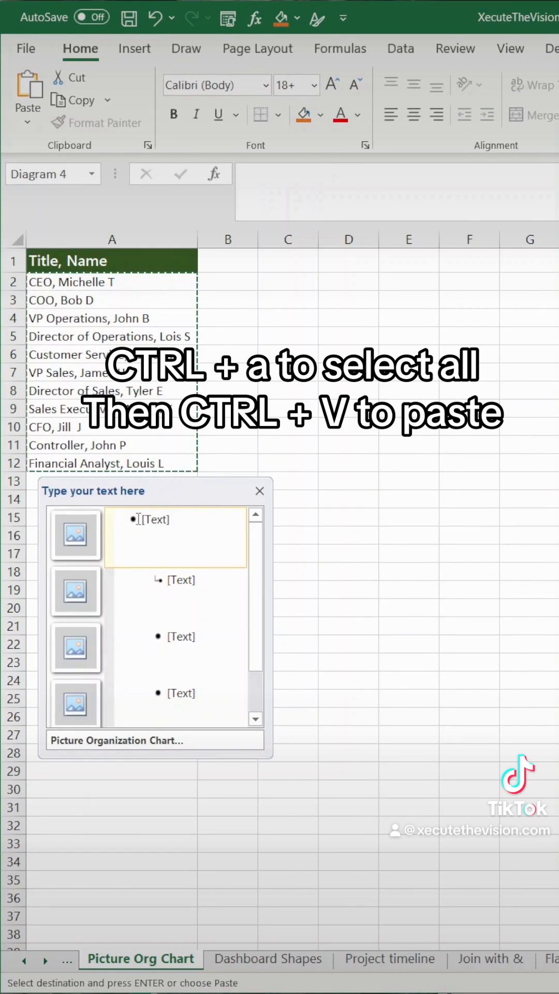
pyautogui.press('ctrl+v')
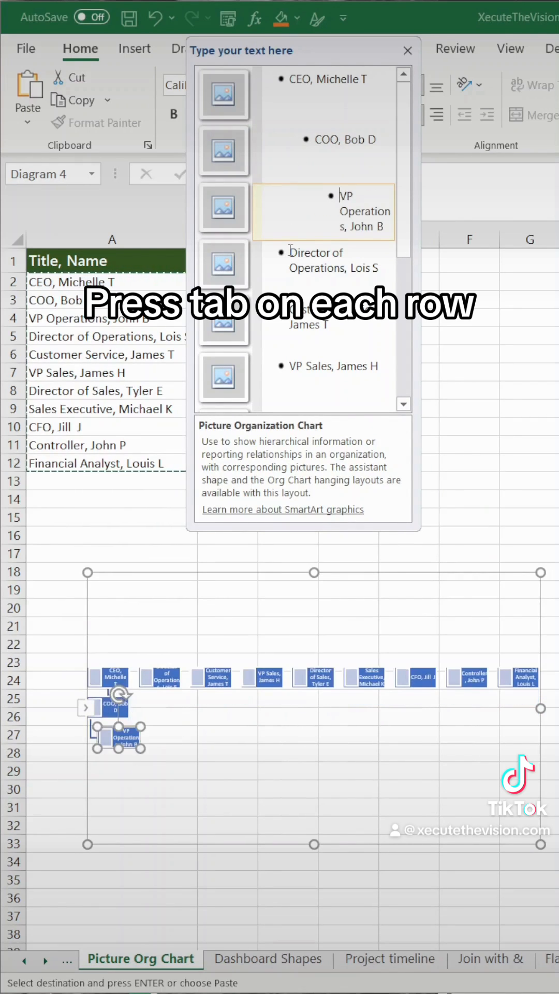
pyautogui.press('tab')
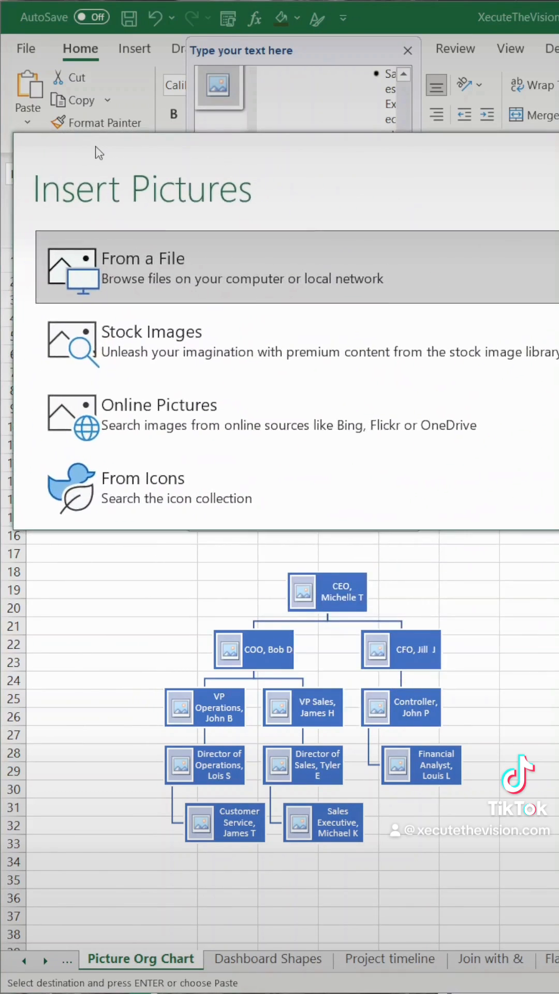
# - Add portrait photos from file to the chart boxes, then select the whole sheet for gray fill
pyautogui.click(143, 258)
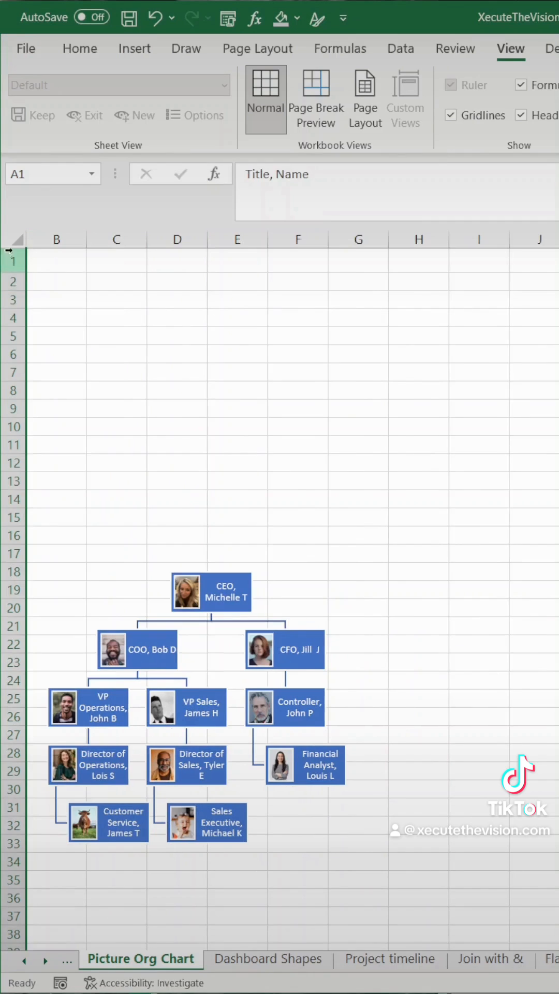
pyautogui.click(80, 48)
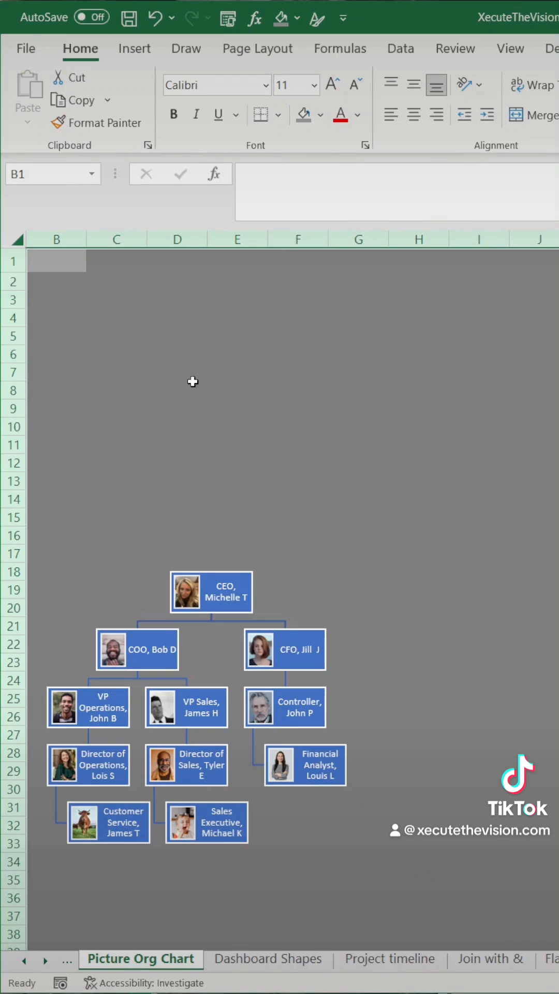
# - Select the org chart, reduce its box text size, and start typing the 'Company' heading
pyautogui.click(210, 592)
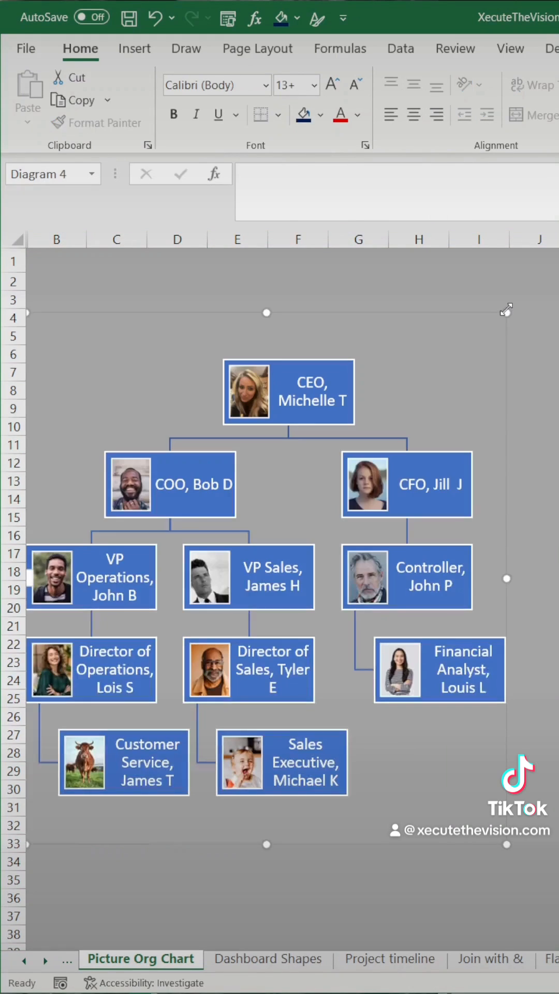
pyautogui.moveTo(424, 311)
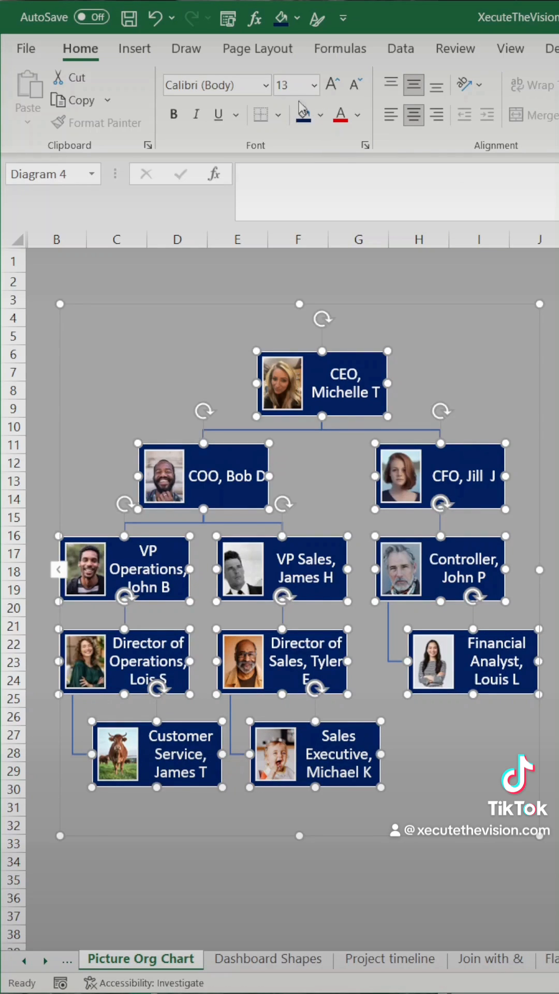
pyautogui.click(290, 85)
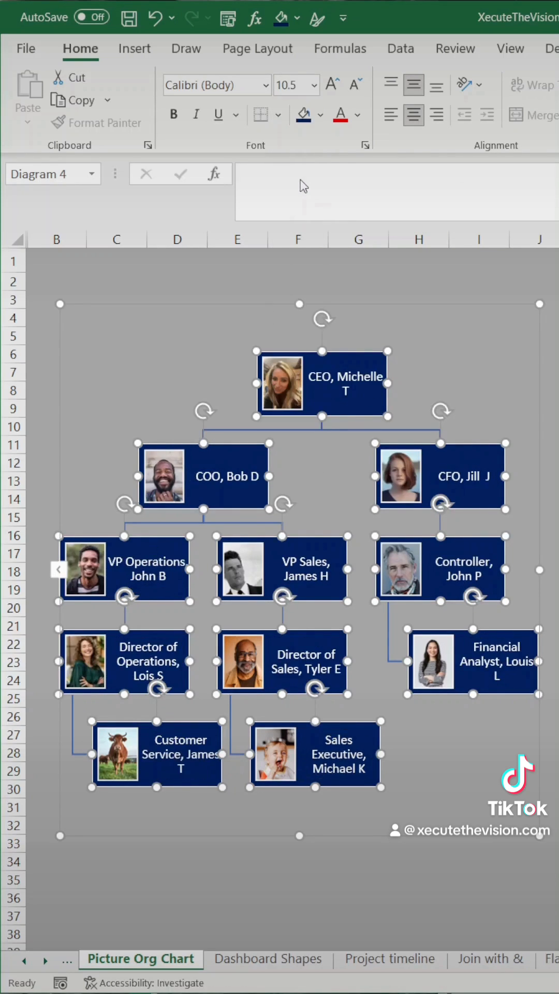
pyautogui.write('Compa')
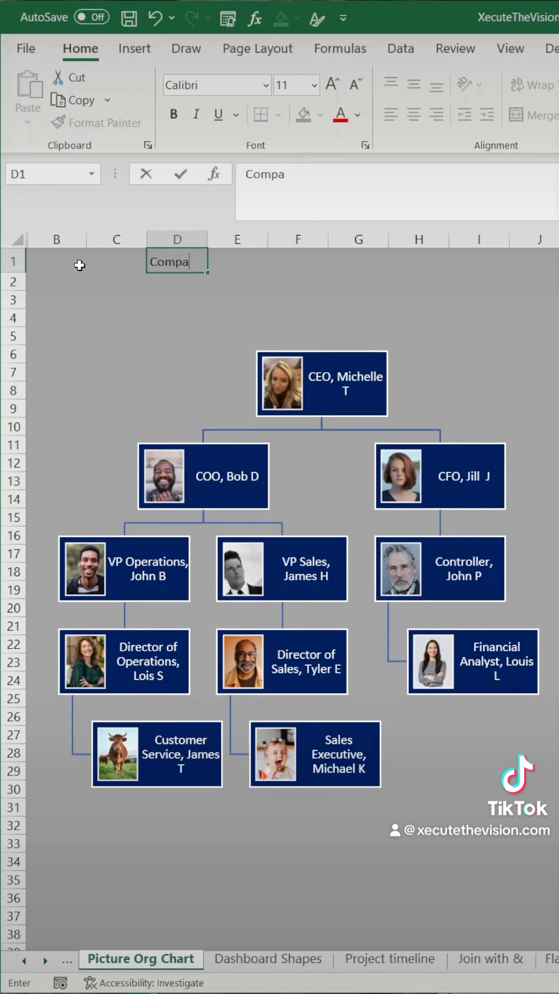
# - Enter the 'Company Org Chart' title, fill row 1 navy, and make the text larger and white
pyautogui.press('enter')
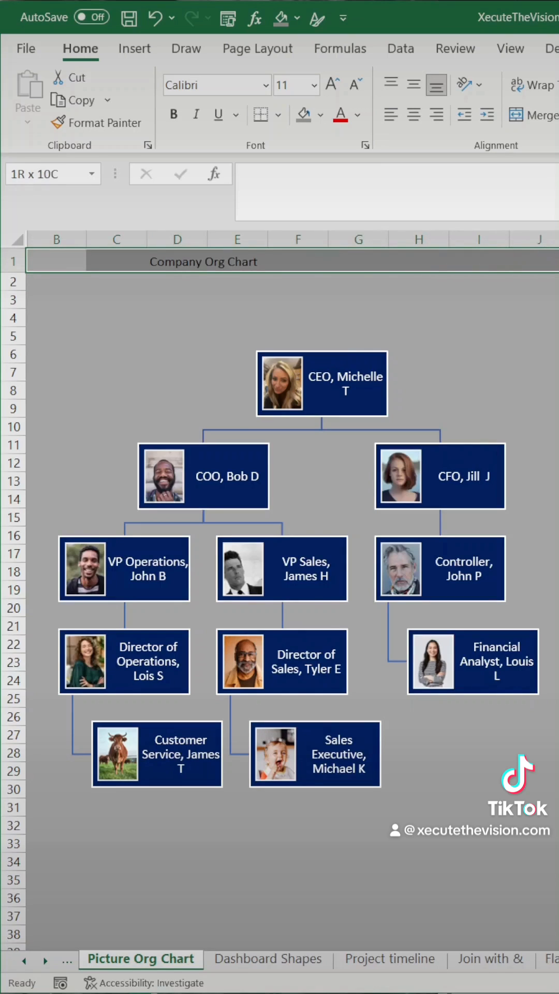
pyautogui.click(323, 115)
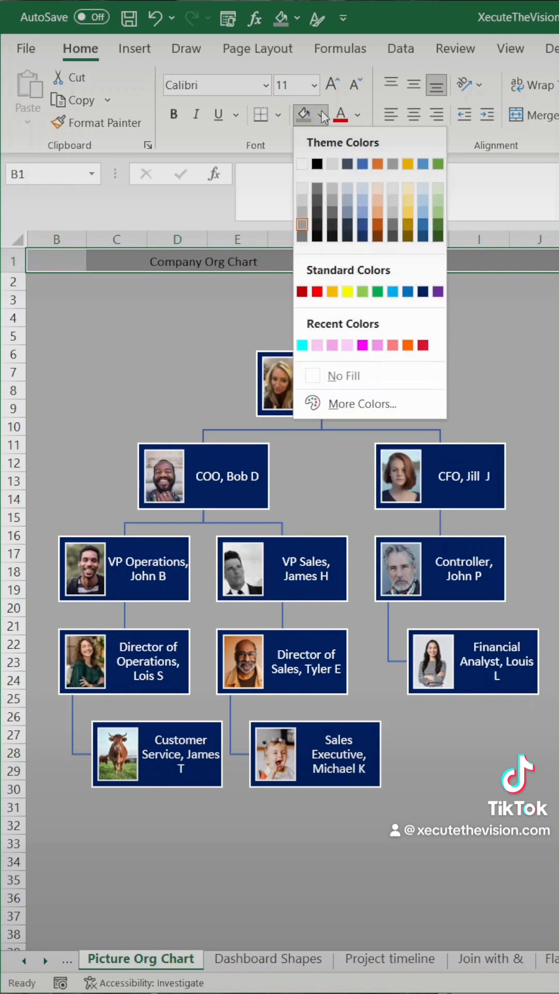
pyautogui.click(423, 291)
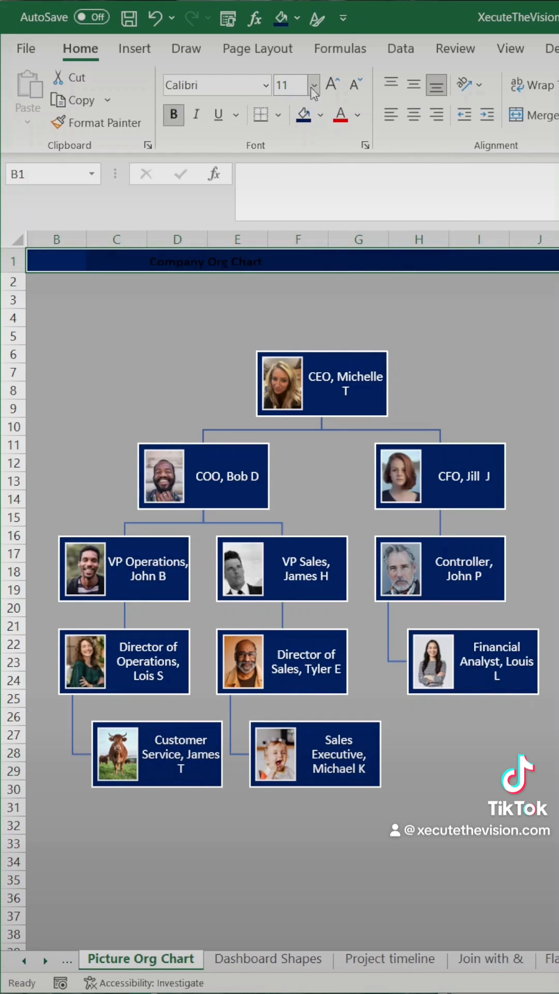
pyautogui.click(360, 115)
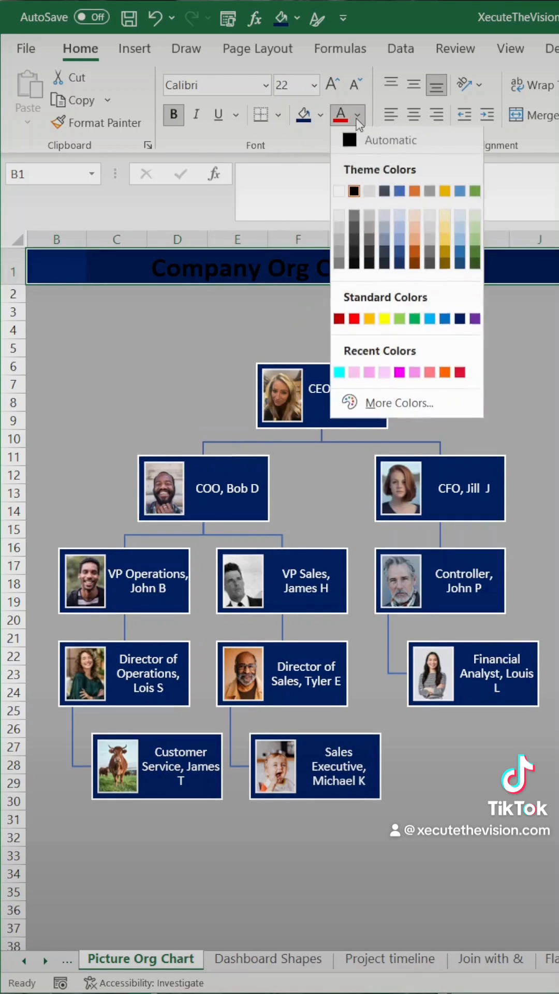
pyautogui.click(359, 115)
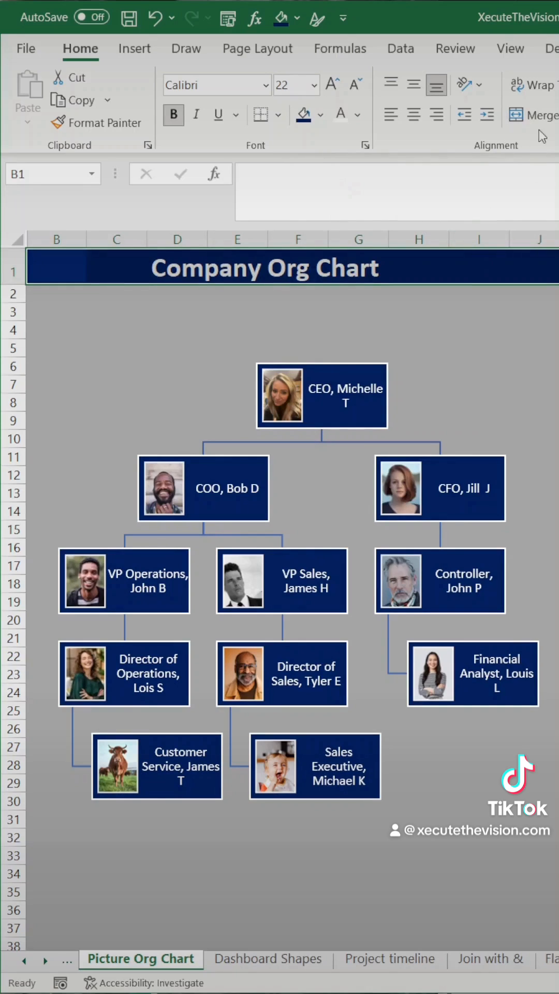
# - Merge and center the title band, deselect it, and bring up the View display options
pyautogui.click(418, 311)
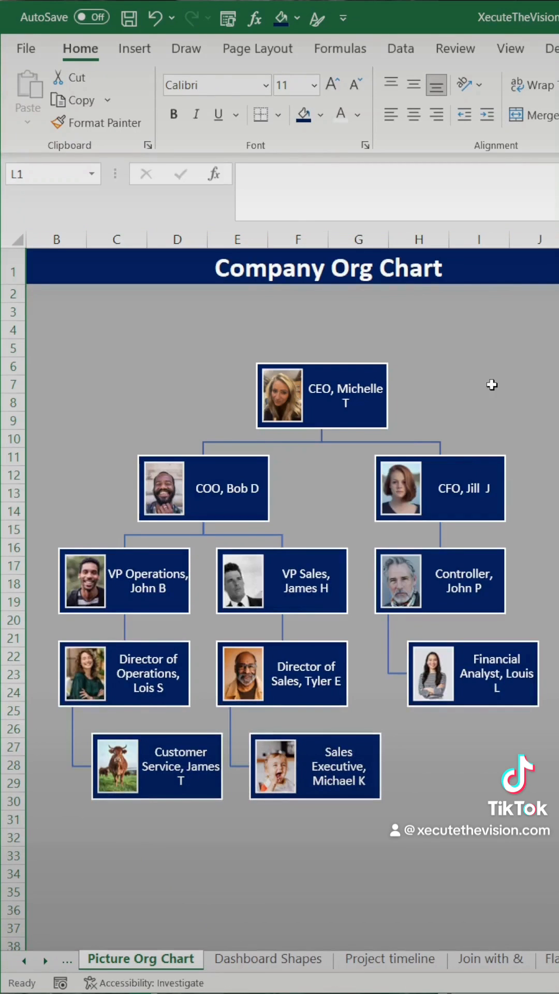
pyautogui.click(297, 311)
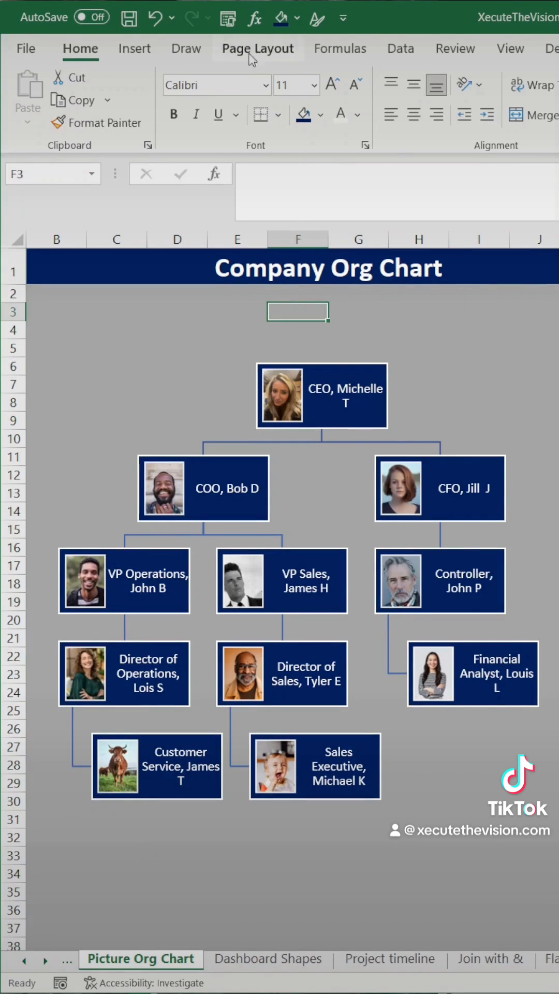
pyautogui.click(511, 48)
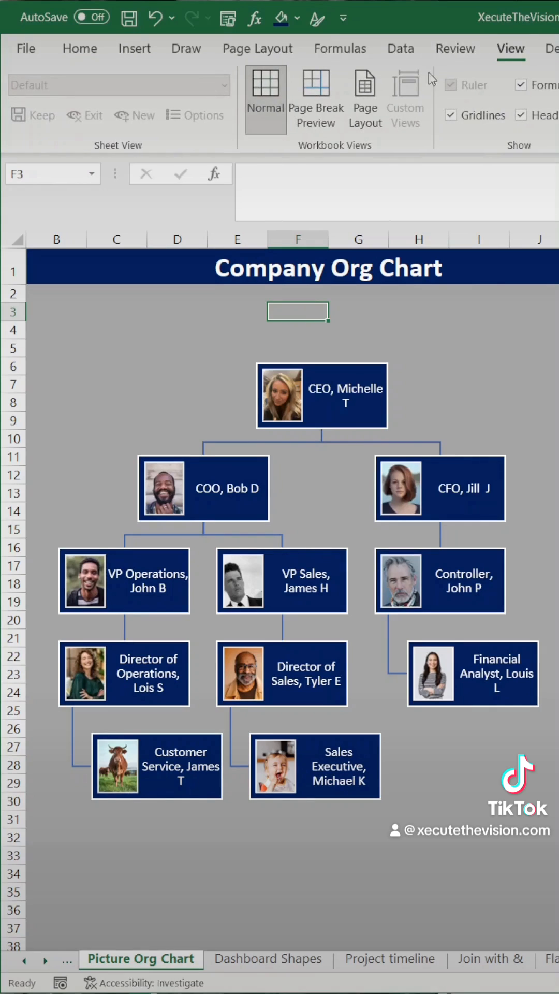